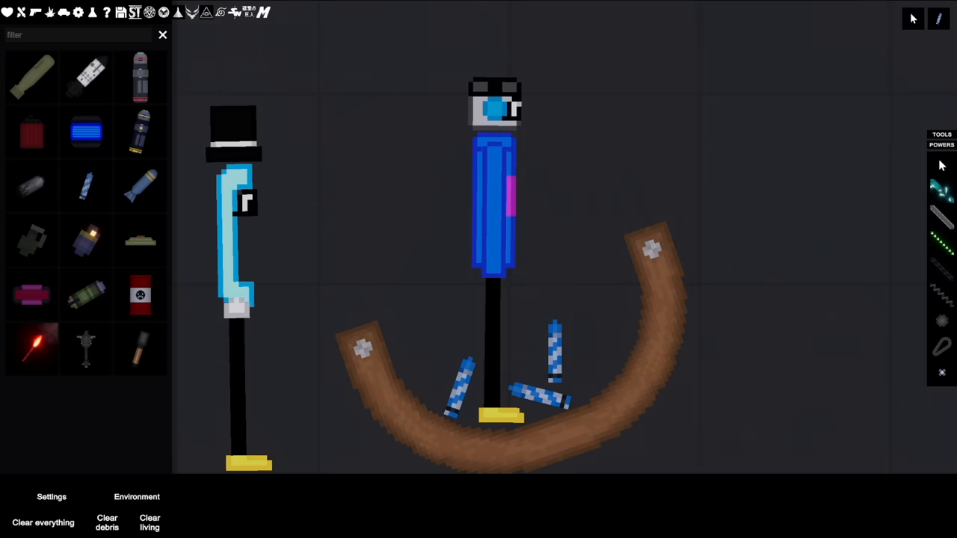
Add wrenches and a bat to the wooden bowl, then search the catalogue for 'duck'.
left_click(162, 35)
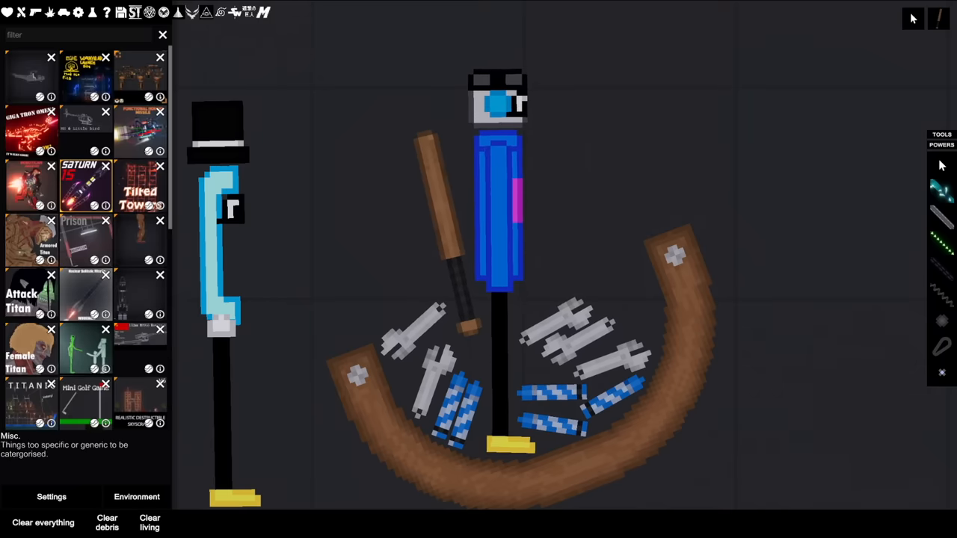
type("duck")
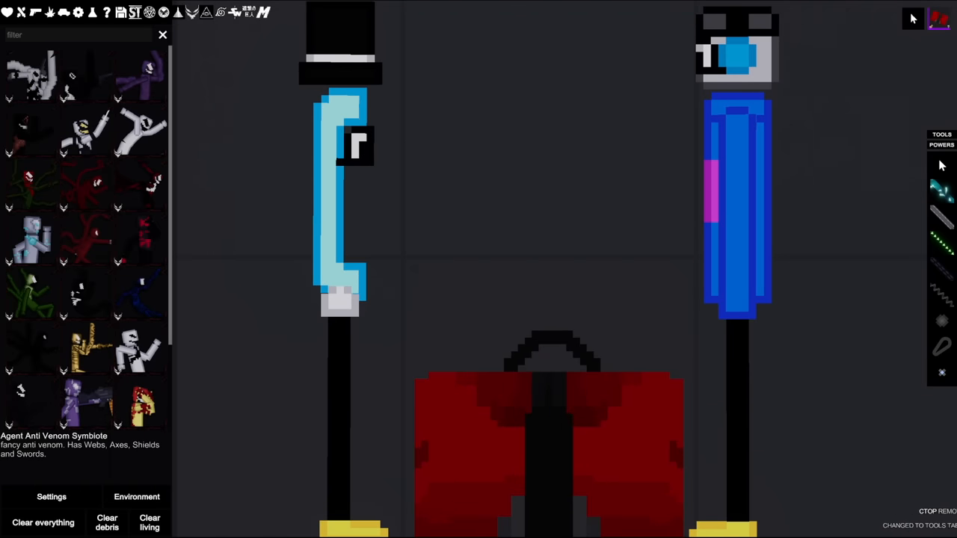
left_click(162, 34)
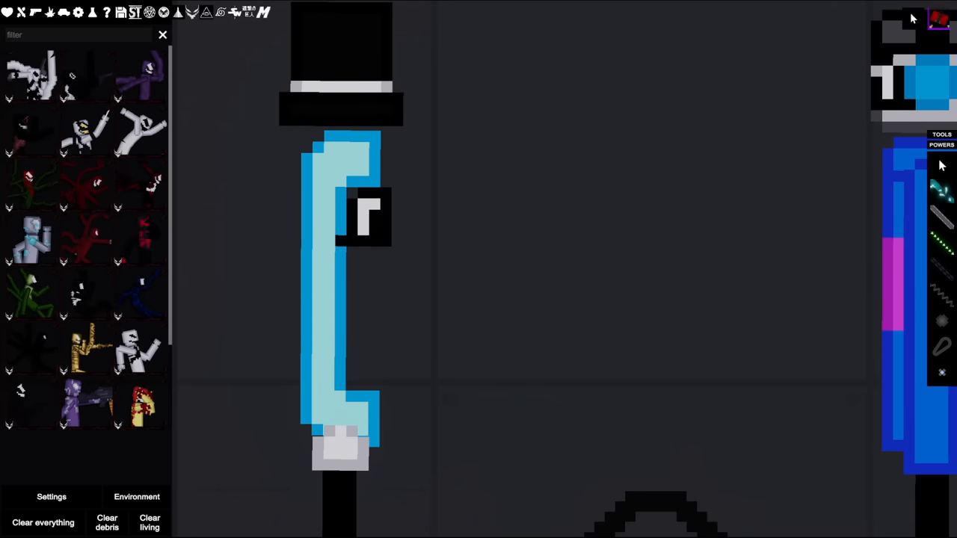
scroll("down", 3)
type("fire")
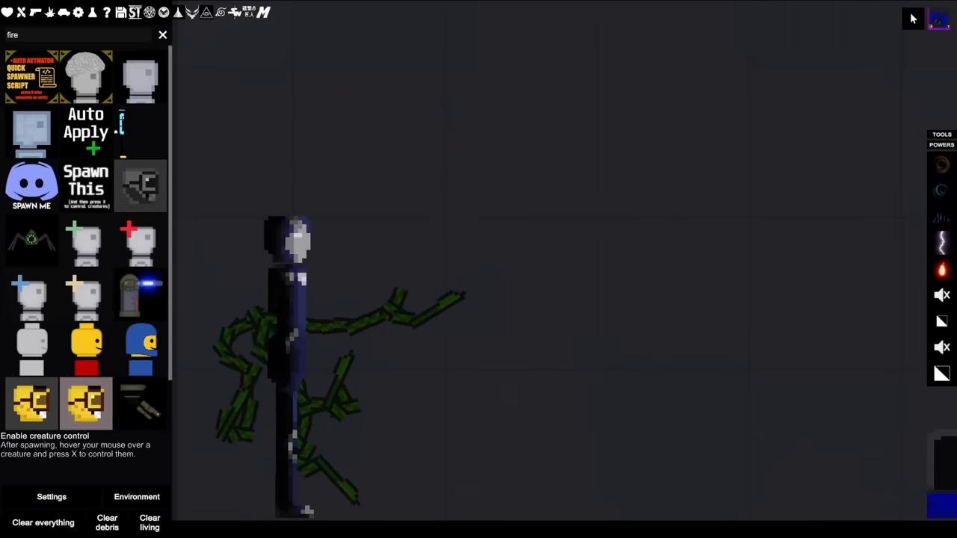
Spawn a blue ragdoll and a black case for the tentacle to drag down.
left_click(163, 35)
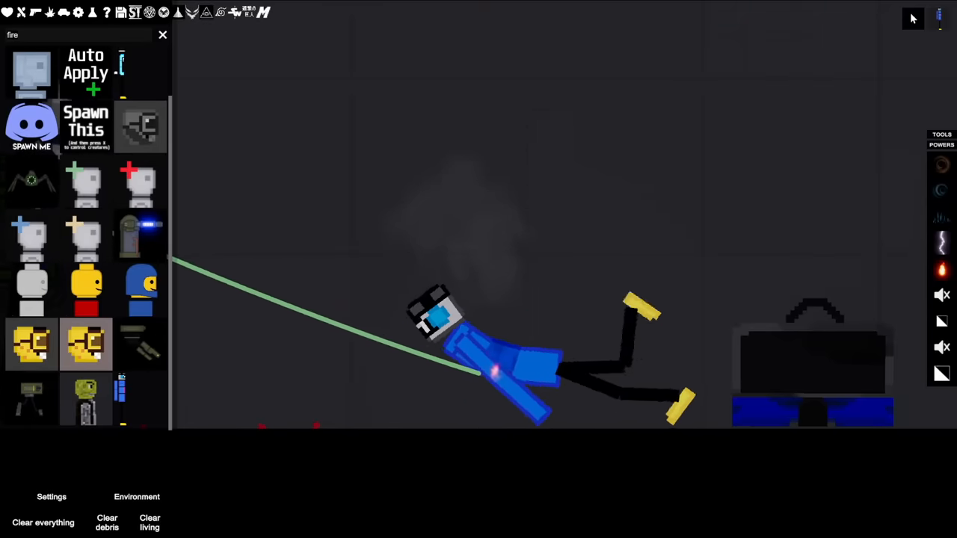
Place a fire extinguisher beside the downed ragdoll and open the symbiote's context menu.
left_click(162, 34)
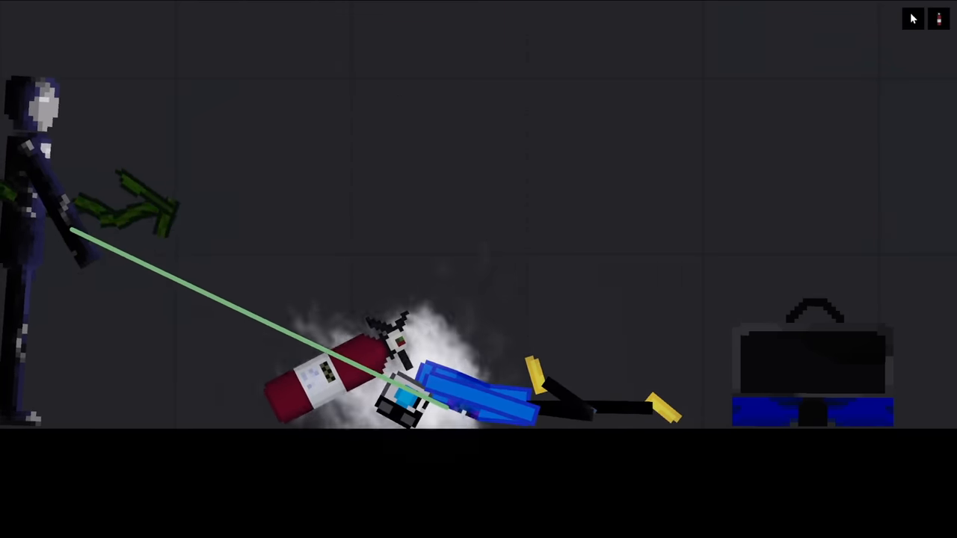
right_click(508, 239)
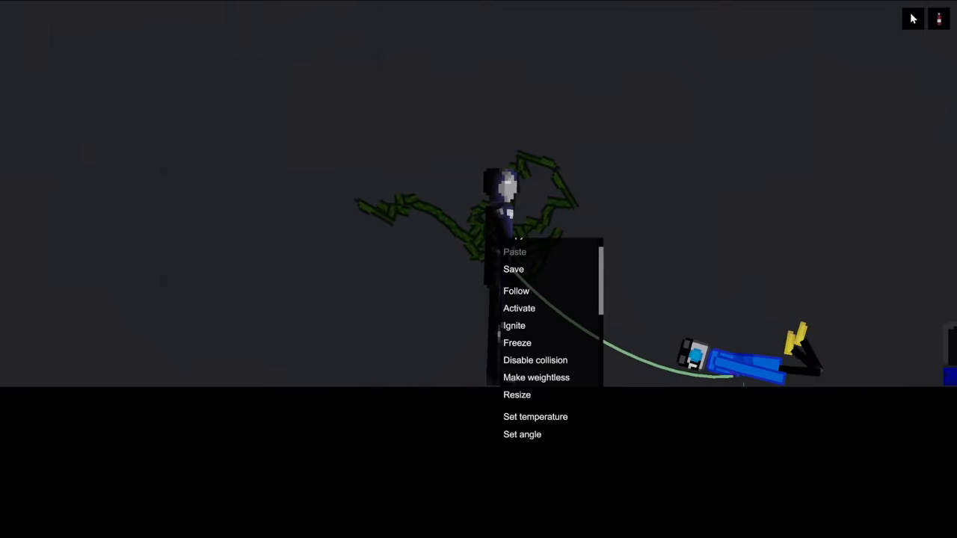